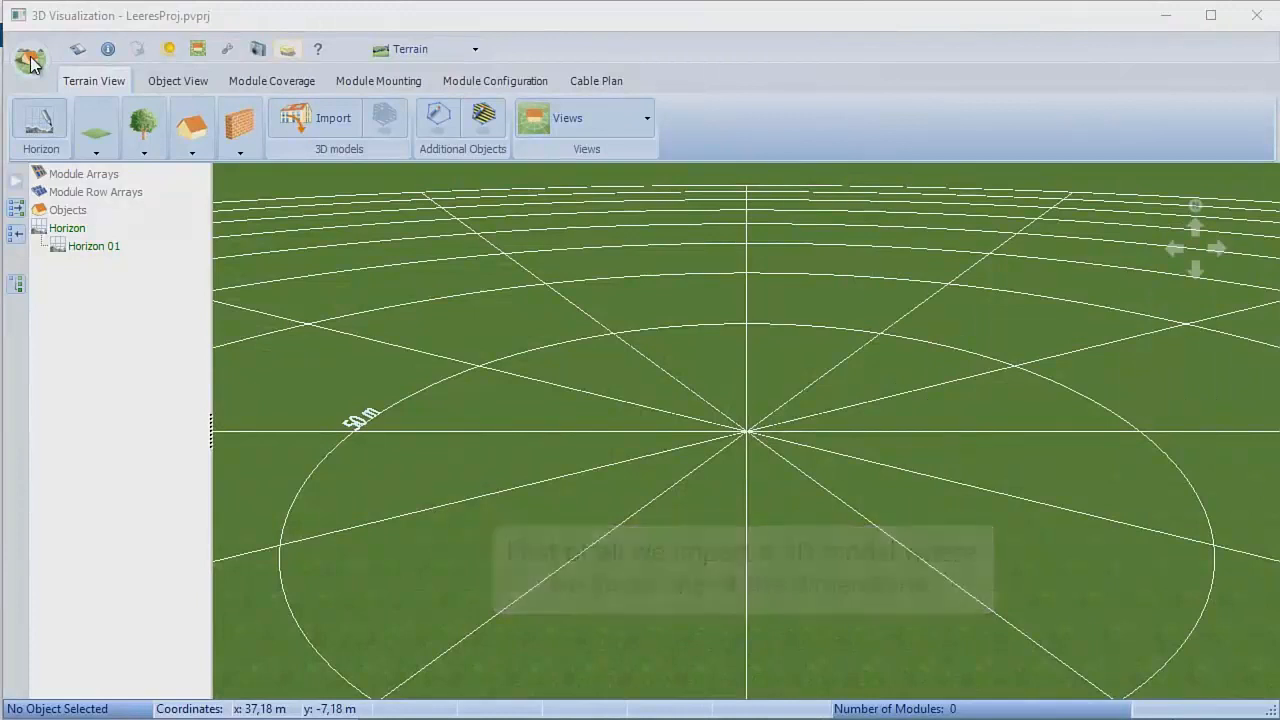
Import the 3D house model via New 3D System and place it on the terrain ground plane
left_click(24, 58)
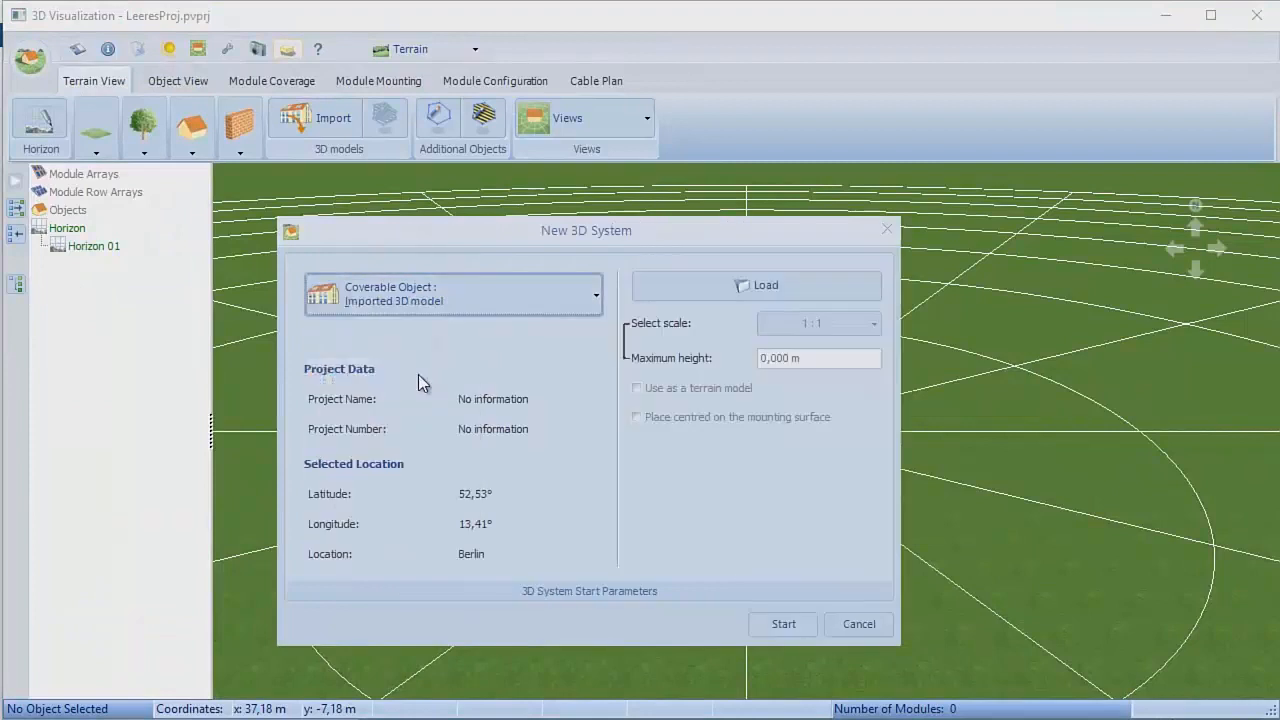
left_click(756, 284)
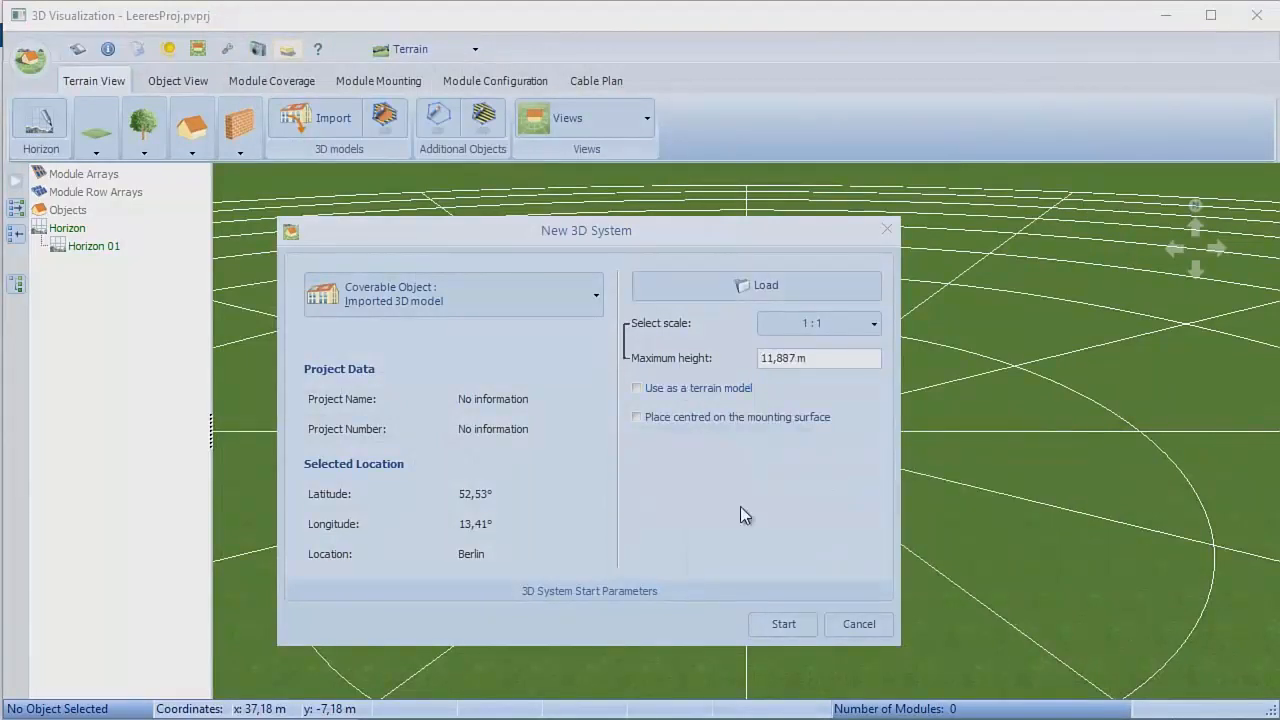
left_click(782, 624)
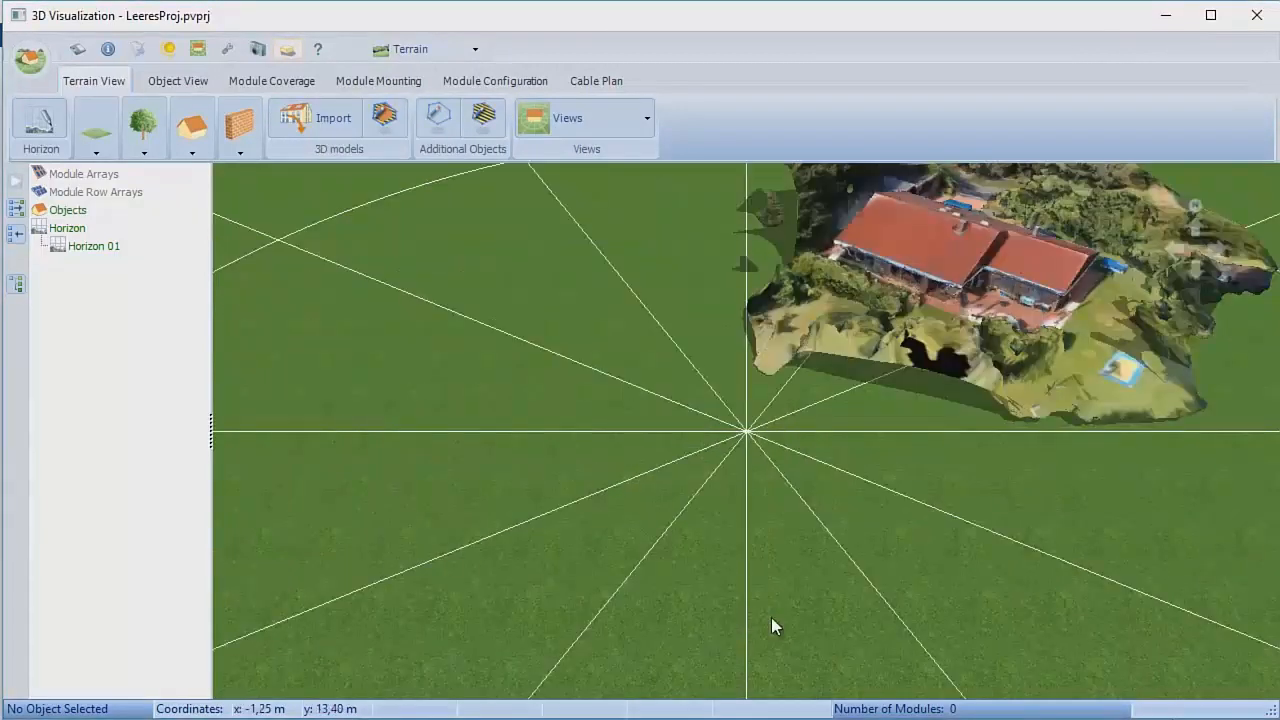
Mark the imported house as 'Use as a terrain model' in its Edit dialog and confirm
left_click_drag(776, 624, 884, 530)
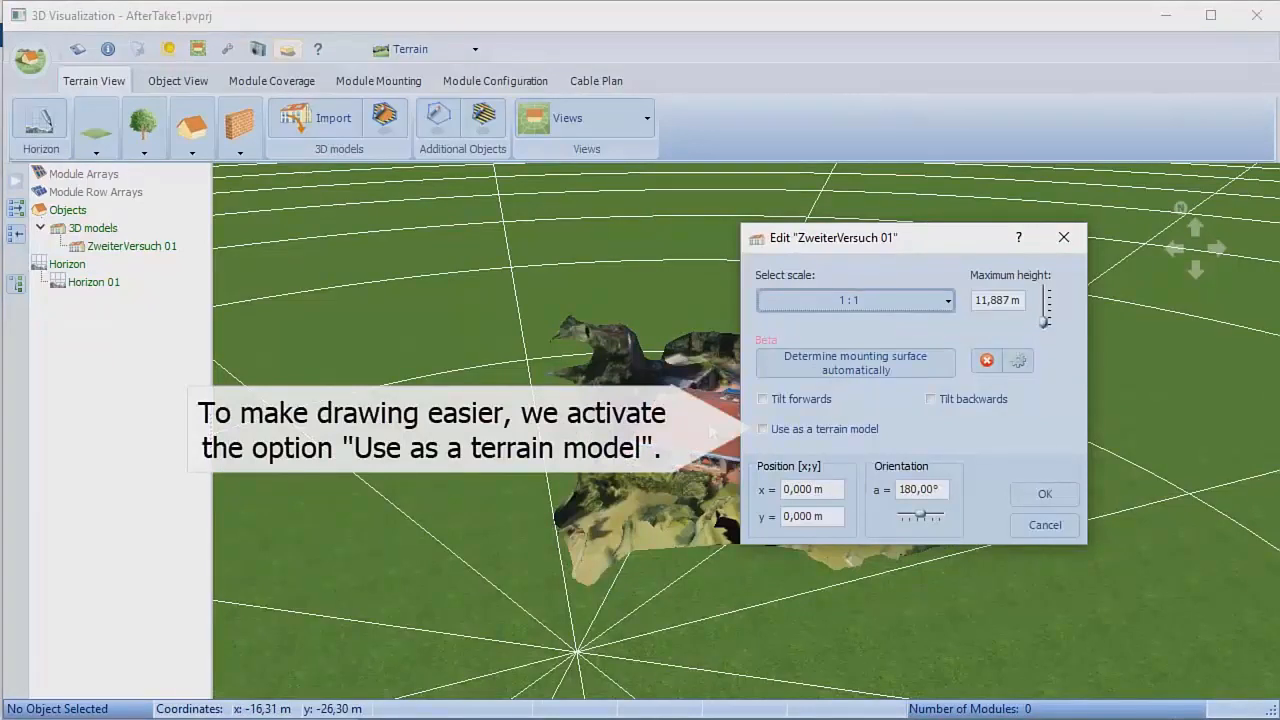
left_click(762, 428)
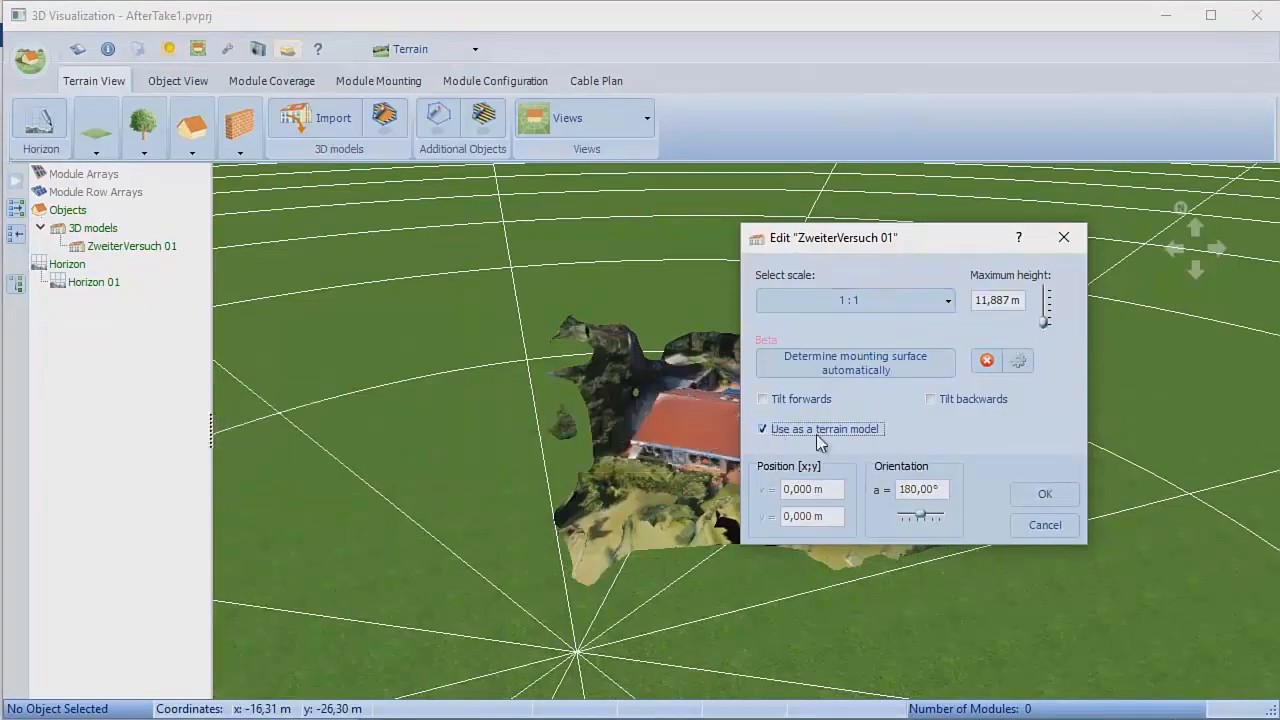
left_click(1044, 494)
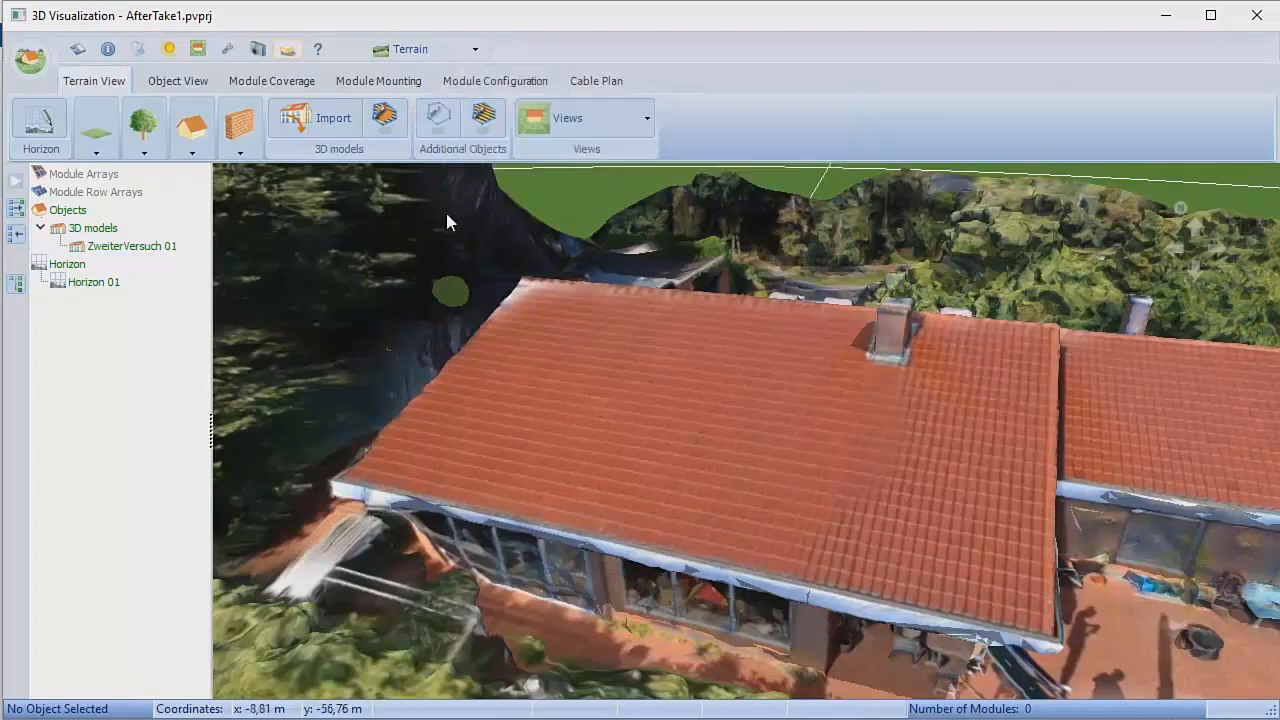
mouse_move(384, 116)
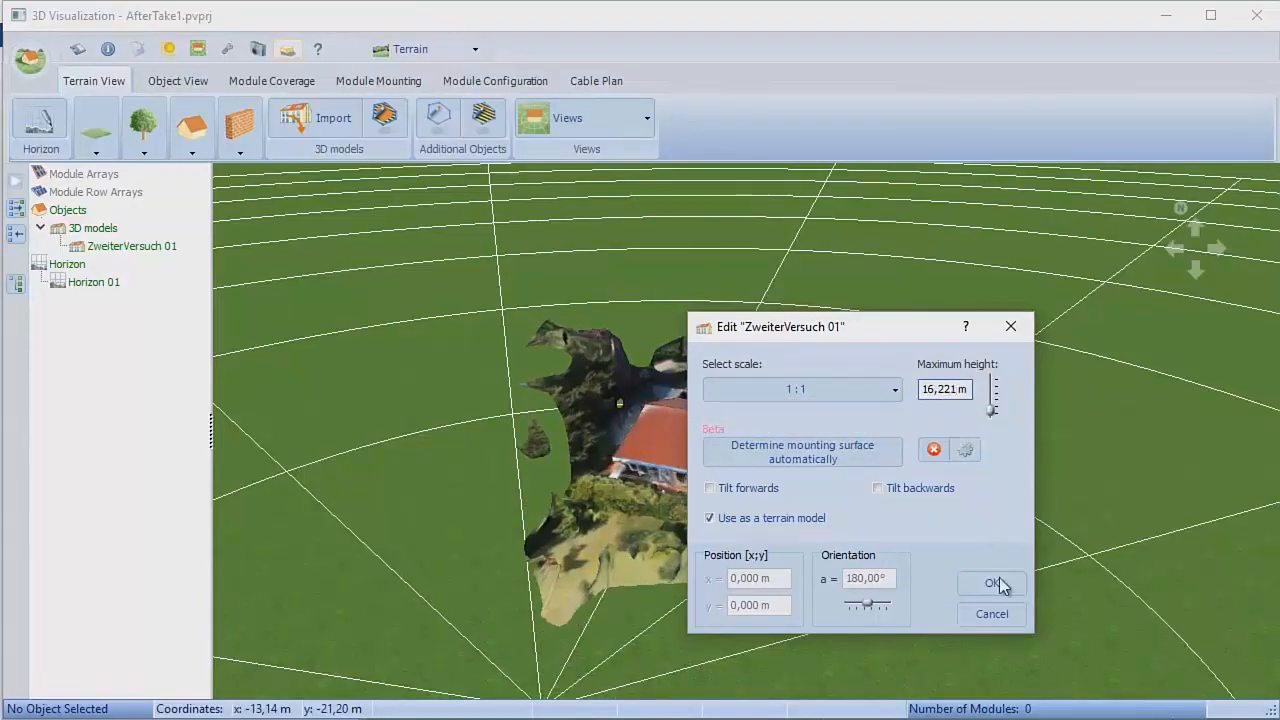
Confirm the new 16,221 m maximum height for the house model
left_click(992, 584)
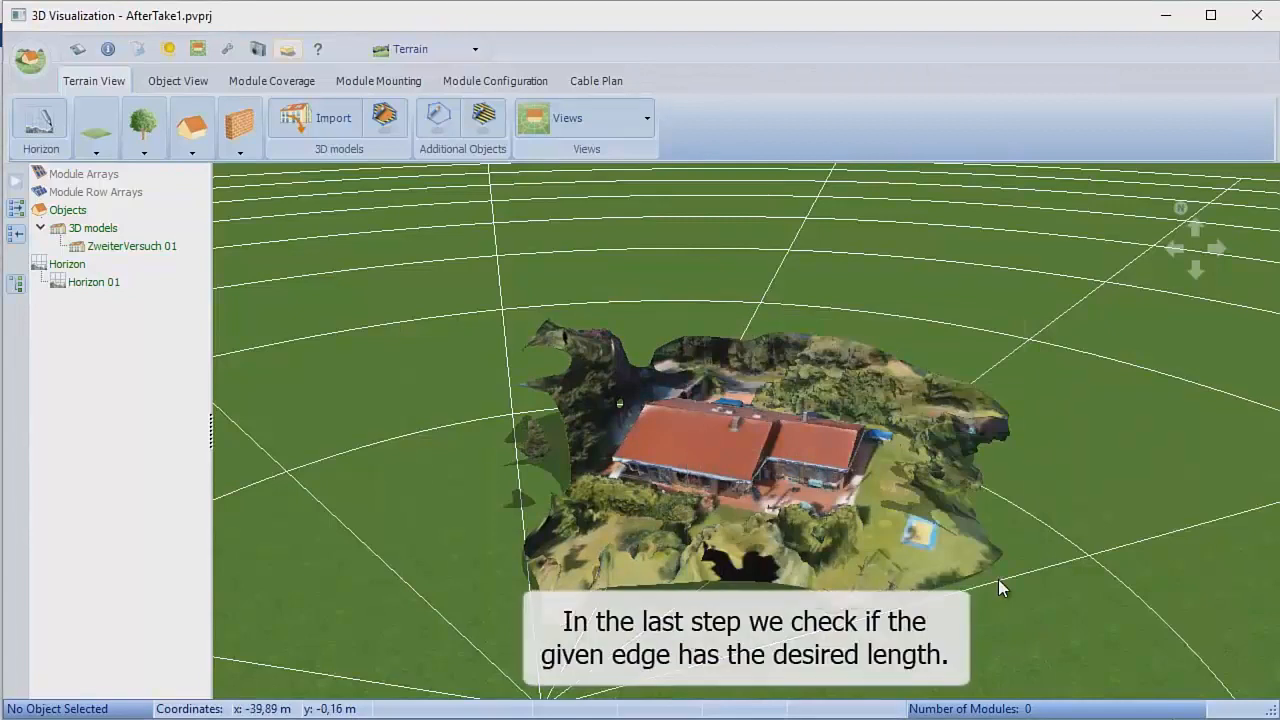